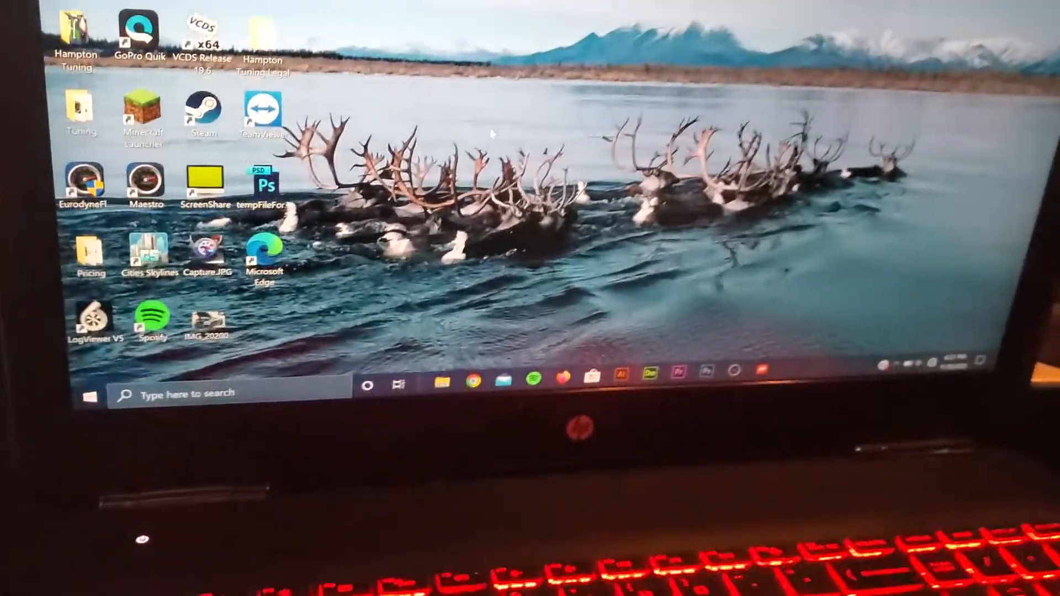
- Launch Eurodyne Flash from the desktop shortcut and approve the User Account Control prompt
{"action": "double_click", "coordinate": [84, 182]}
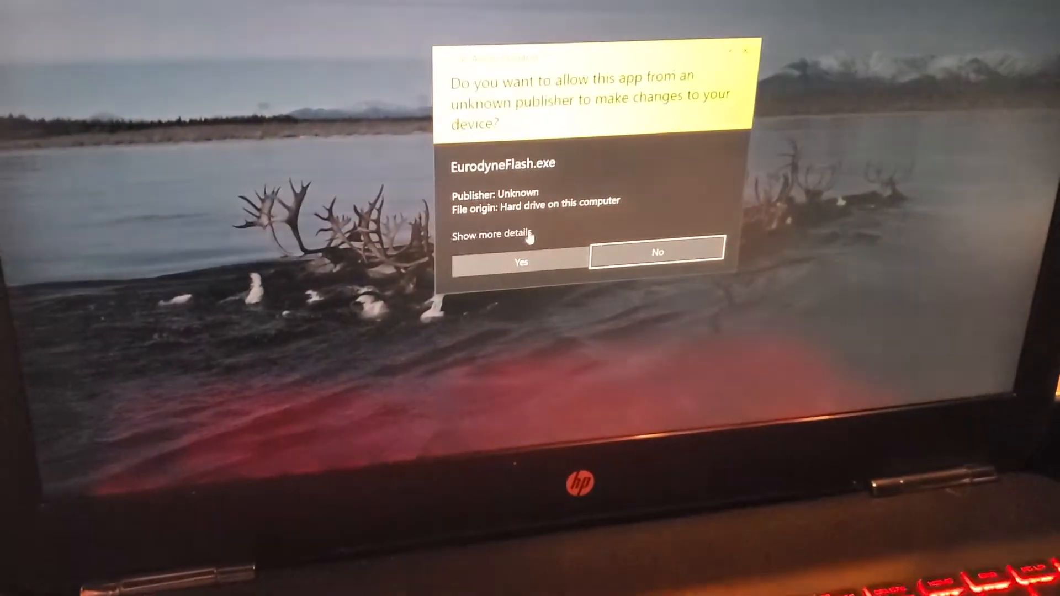
{"action": "left_click", "coordinate": [656, 263]}
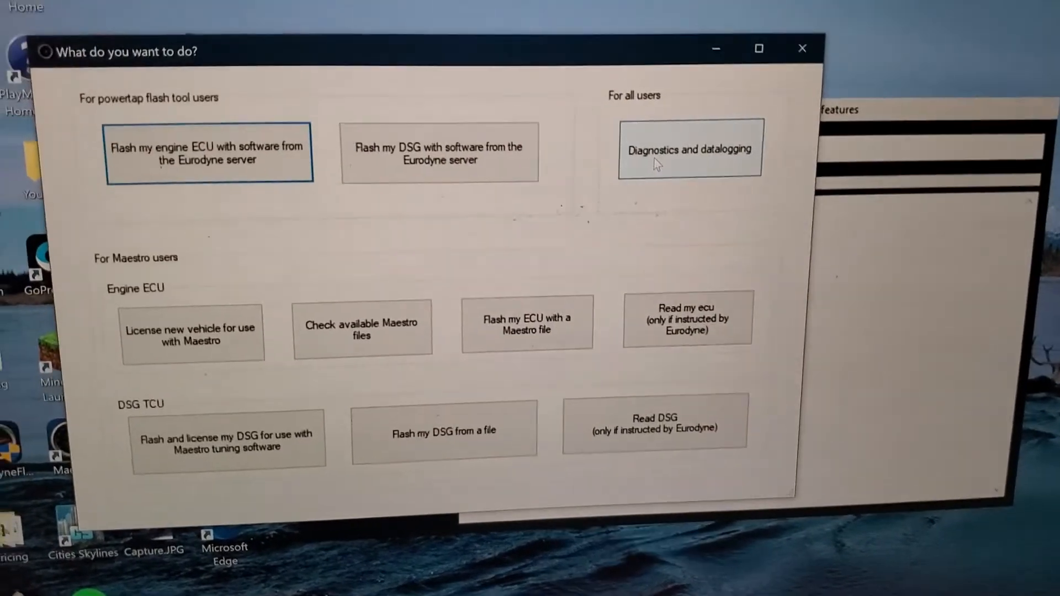
- Under Diagnostics and datalogging, load the controller info and read the P0035 turbo bypass valve fault
{"action": "left_click", "coordinate": [690, 150]}
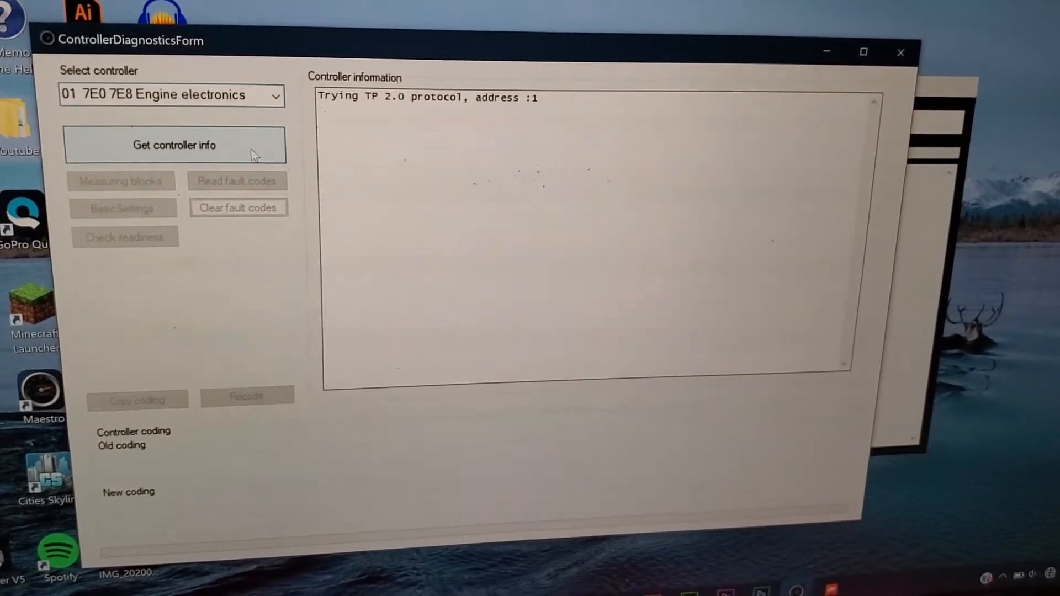
{"action": "left_click", "coordinate": [174, 144]}
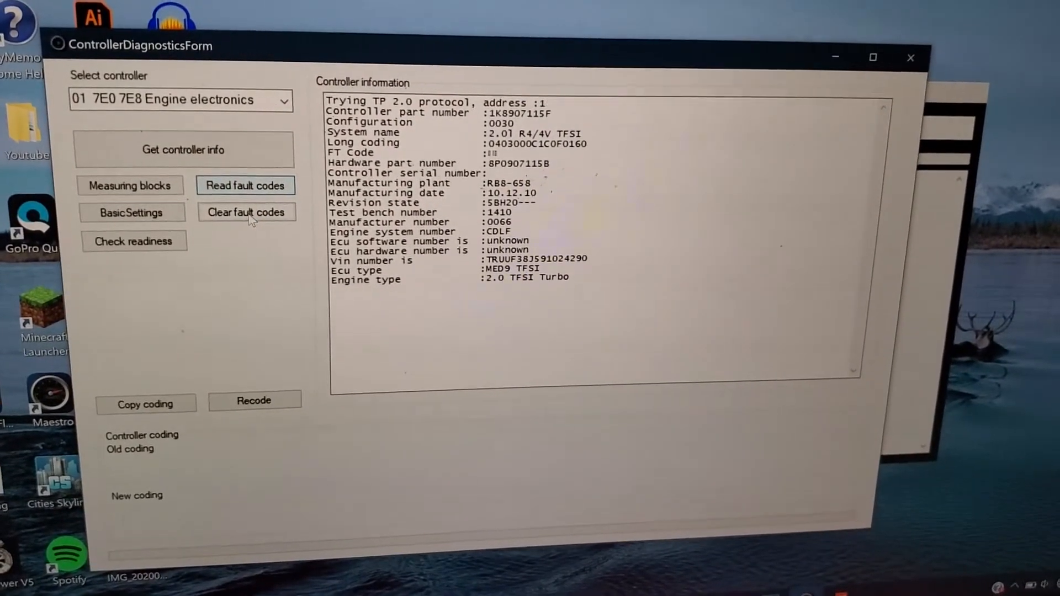
{"action": "left_click", "coordinate": [245, 185]}
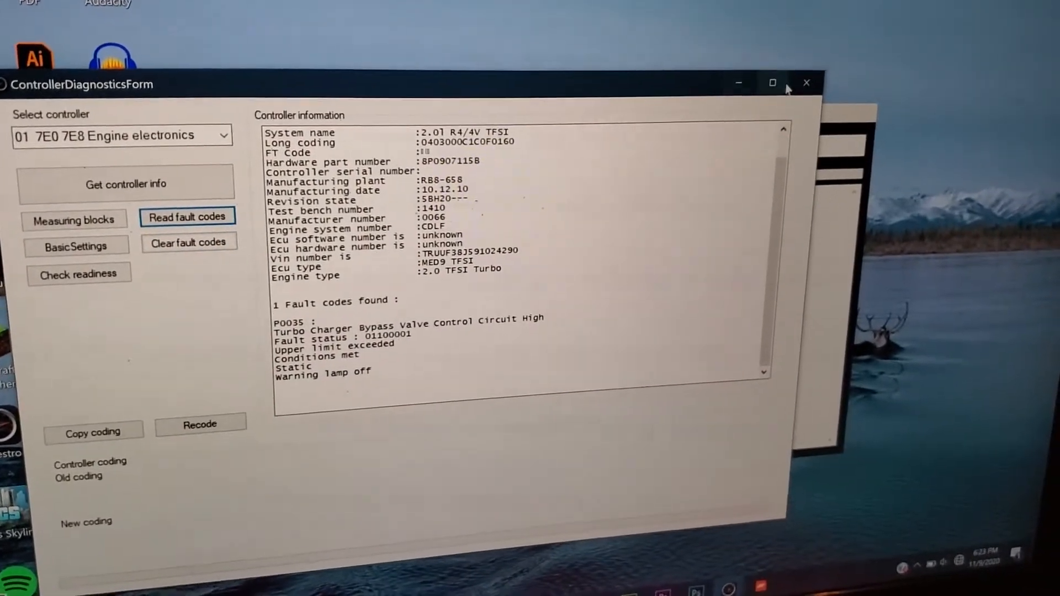
- Clear the engine controller's stored fault codes, confirming with OK
{"action": "left_click", "coordinate": [189, 243]}
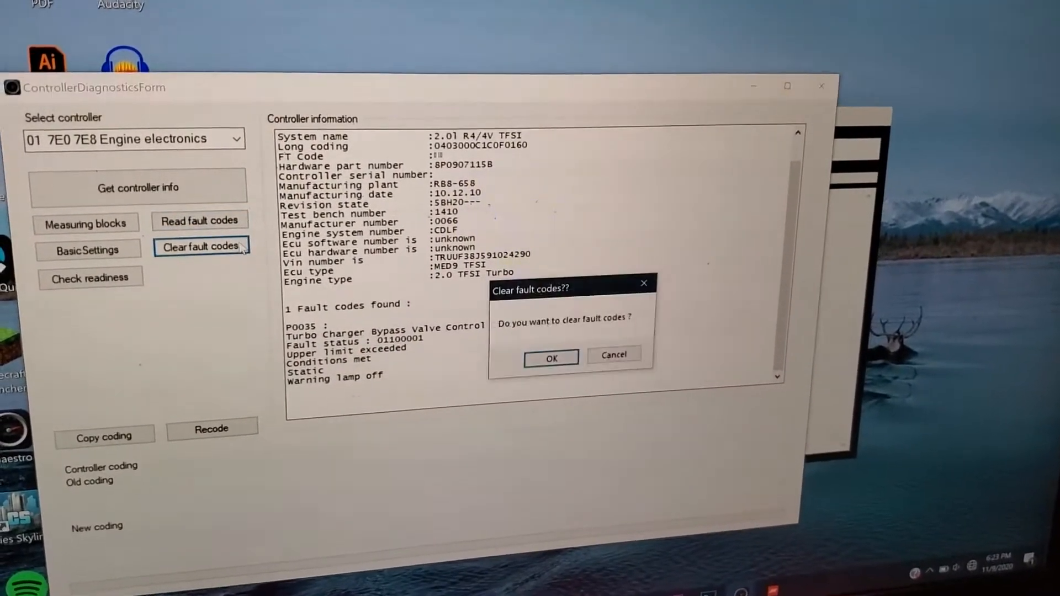
{"action": "left_click", "coordinate": [551, 358]}
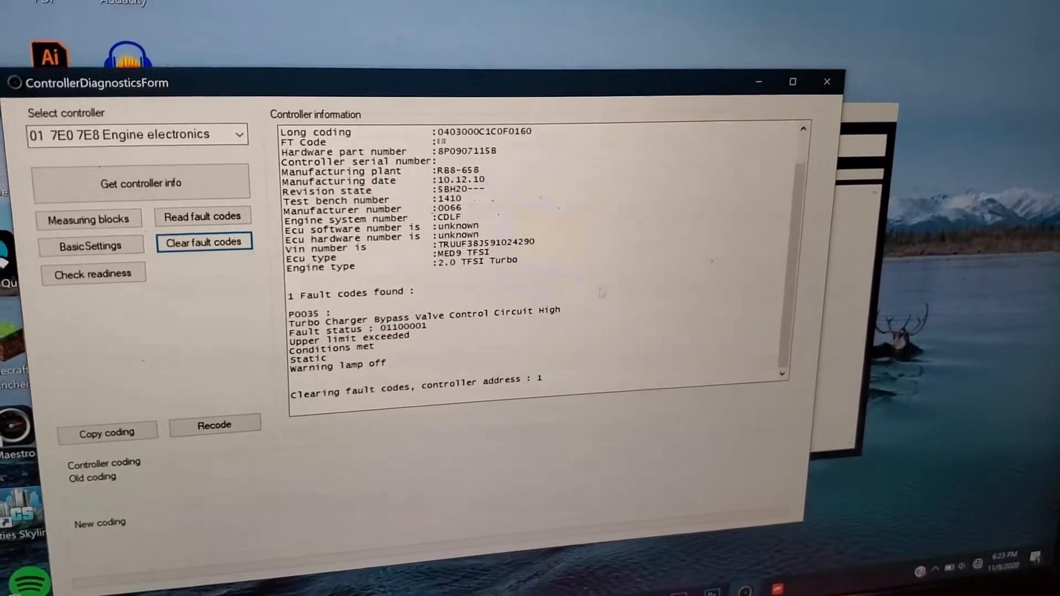
{"action": "left_click", "coordinate": [203, 242]}
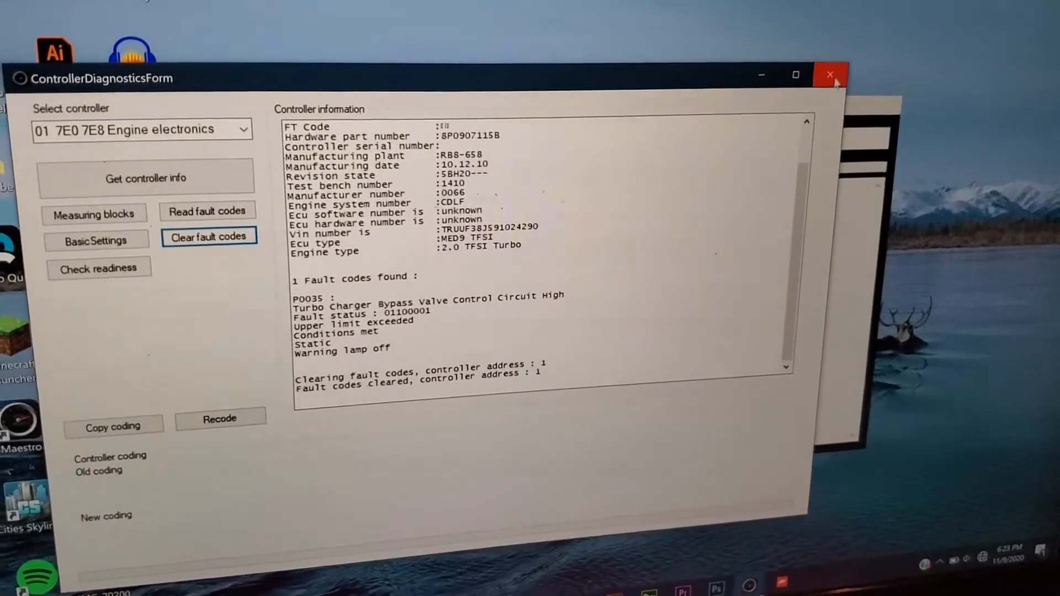
{"action": "left_click", "coordinate": [832, 75]}
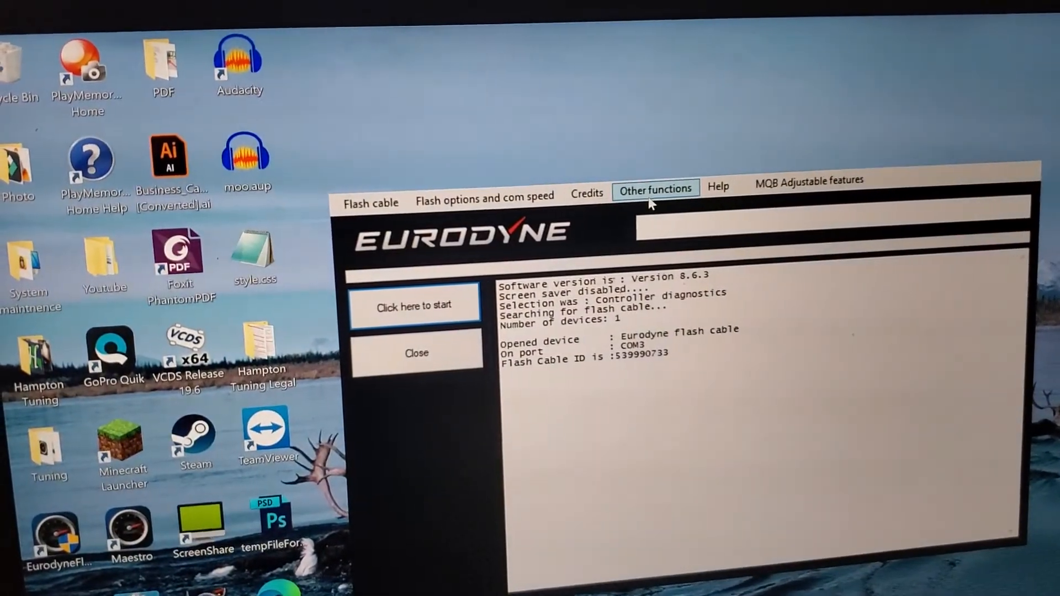
- Open the Maestro logger from Other functions, view its Text view, then return to the Dashboard
{"action": "left_click", "coordinate": [655, 190]}
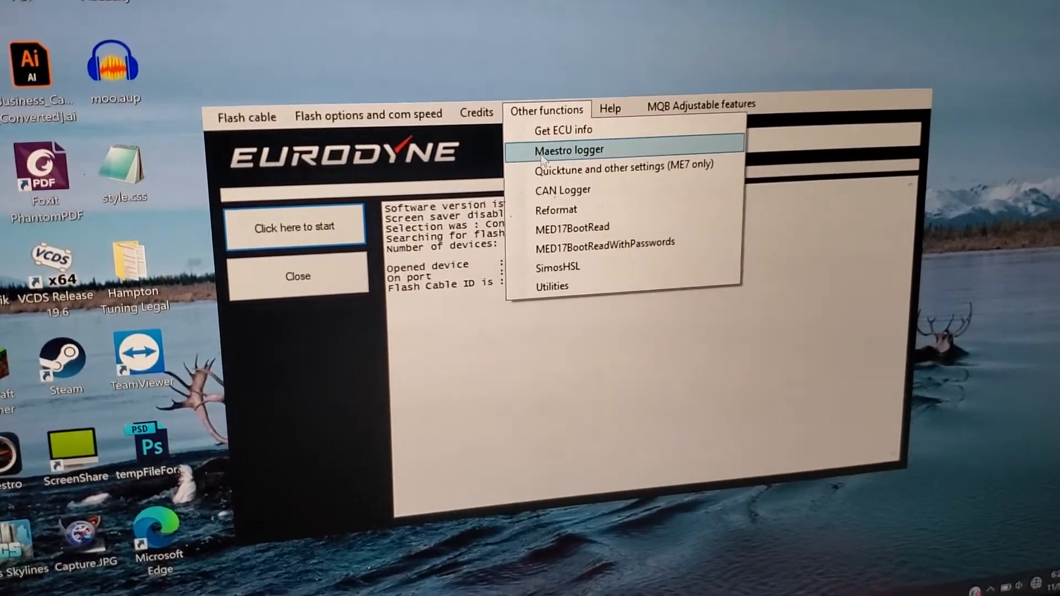
{"action": "left_click", "coordinate": [569, 150]}
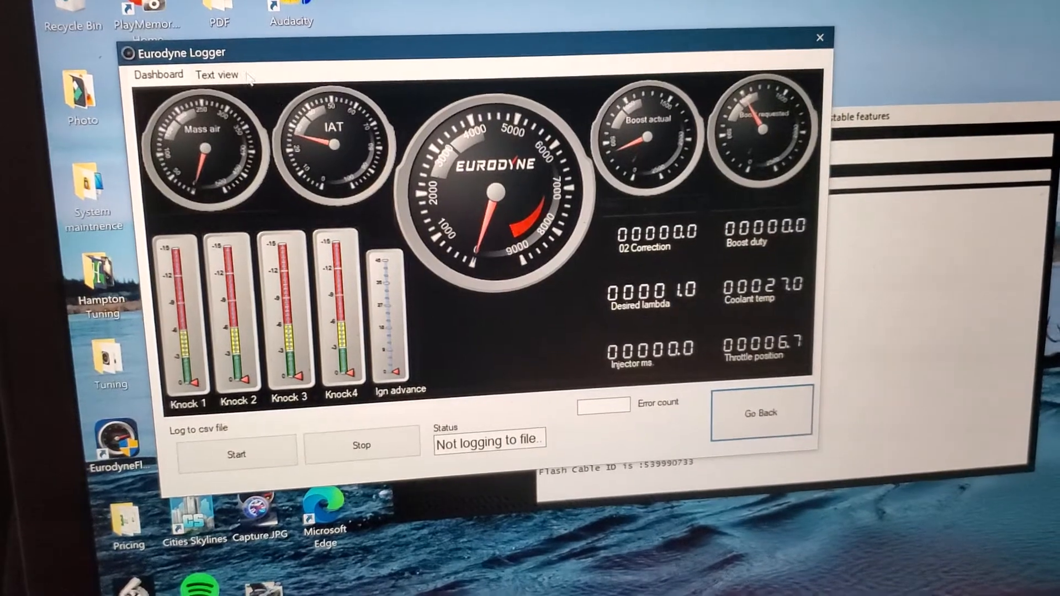
{"action": "left_click", "coordinate": [200, 74]}
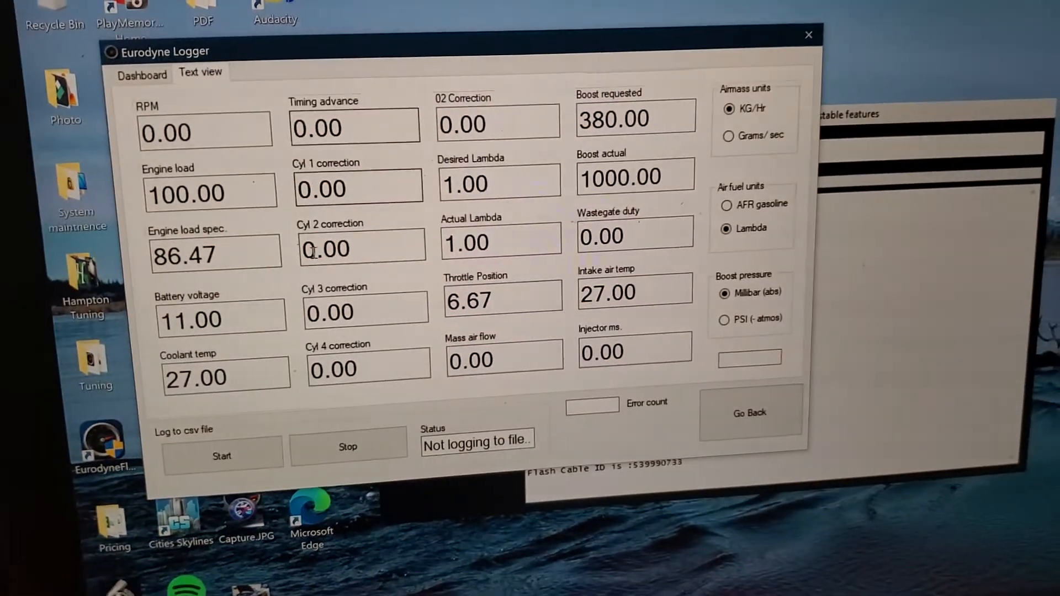
{"action": "left_click", "coordinate": [120, 70]}
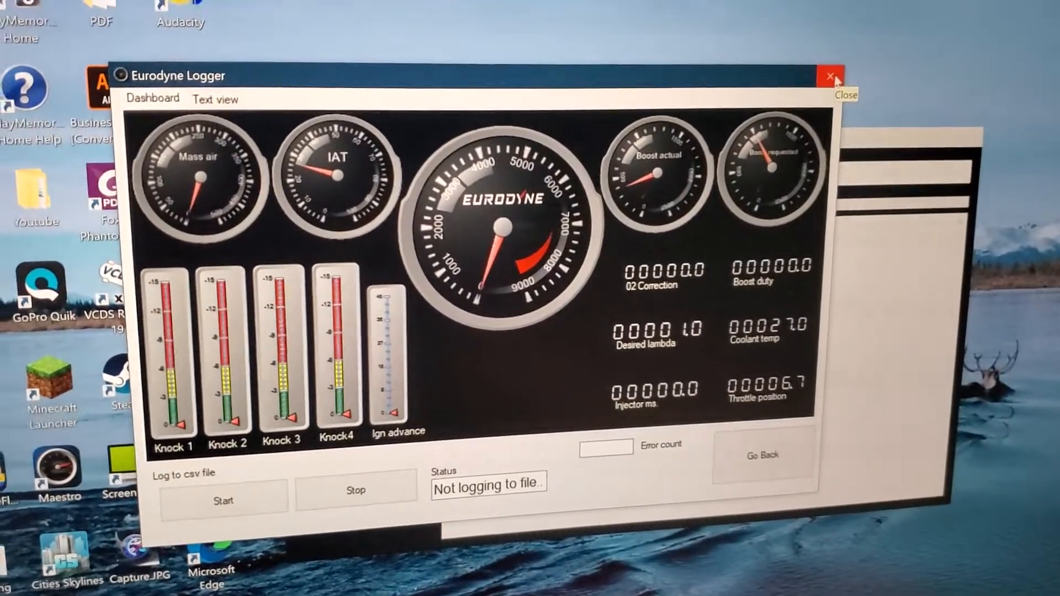
- Close the Maestro logger, start the main procedure, and accept the 'This is important!!!!' warning
{"action": "left_click", "coordinate": [830, 76]}
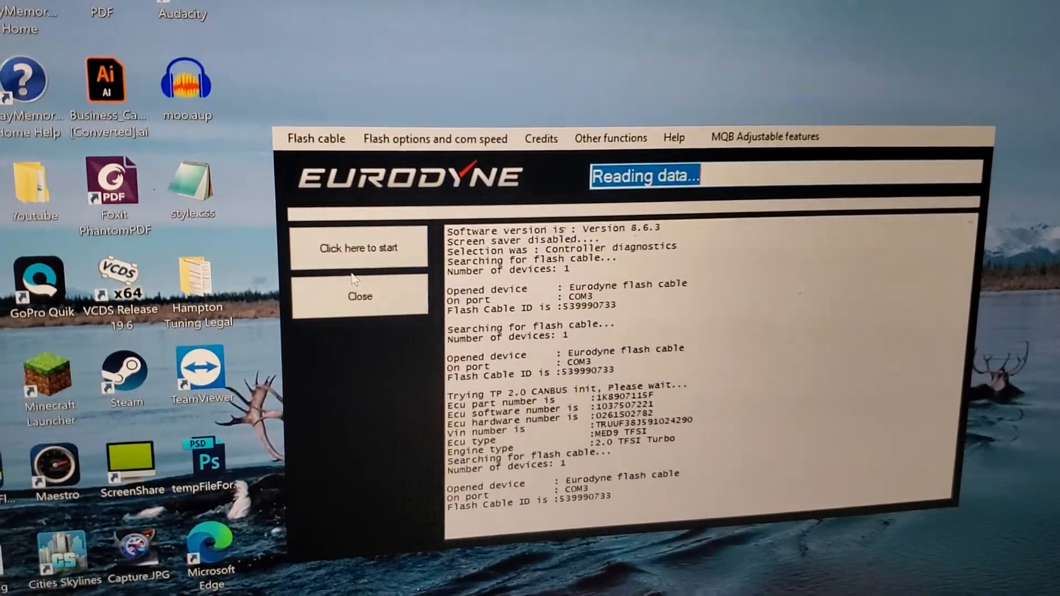
{"action": "left_click", "coordinate": [359, 248]}
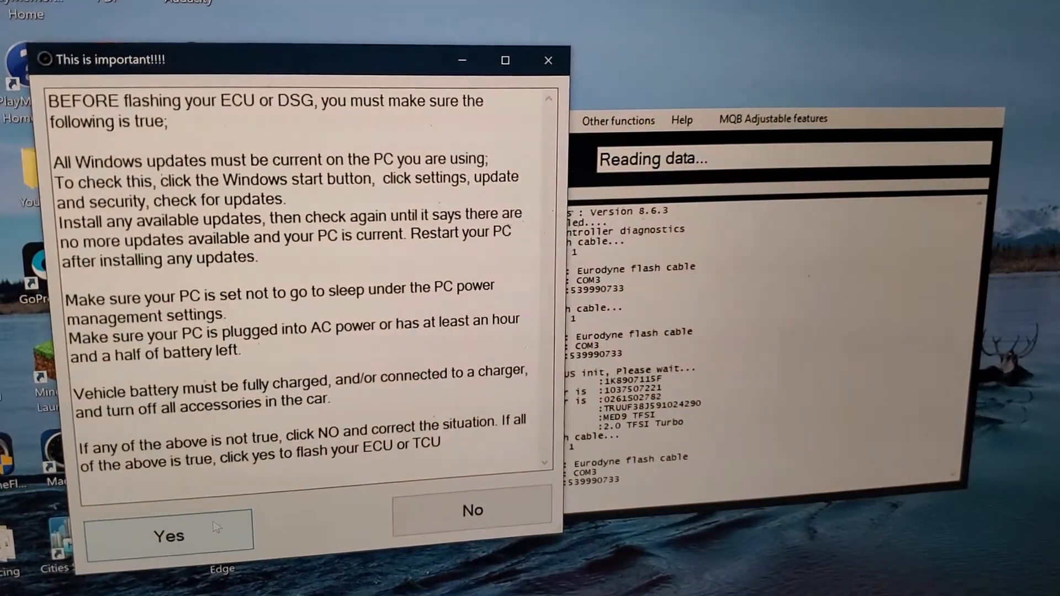
{"action": "left_click", "coordinate": [168, 536]}
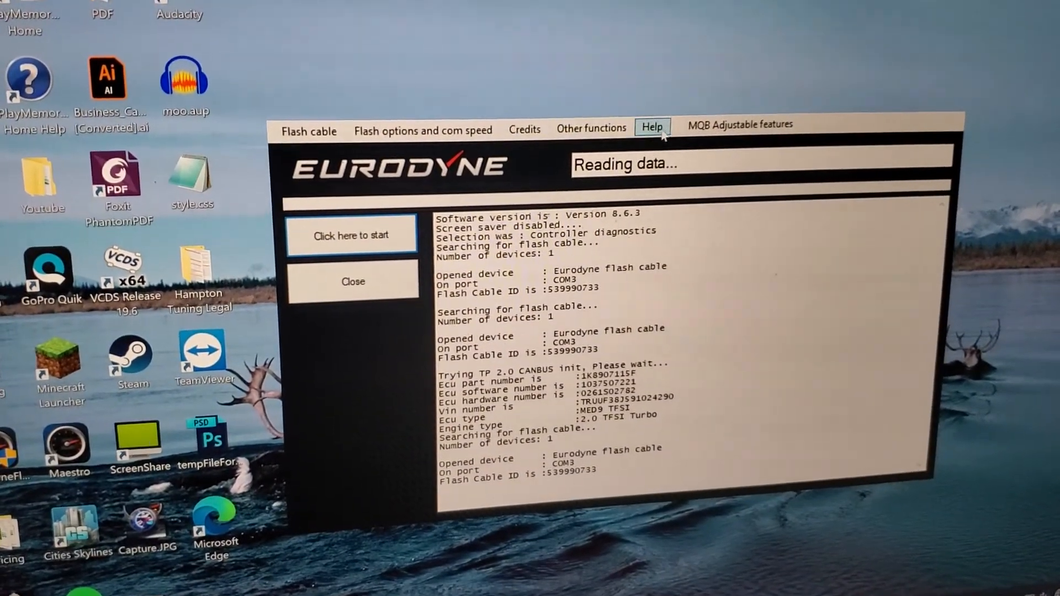
- Dismiss the 'Could not communicate with flash cable' and 'Please re-connect device' messages
{"action": "left_click", "coordinate": [739, 124]}
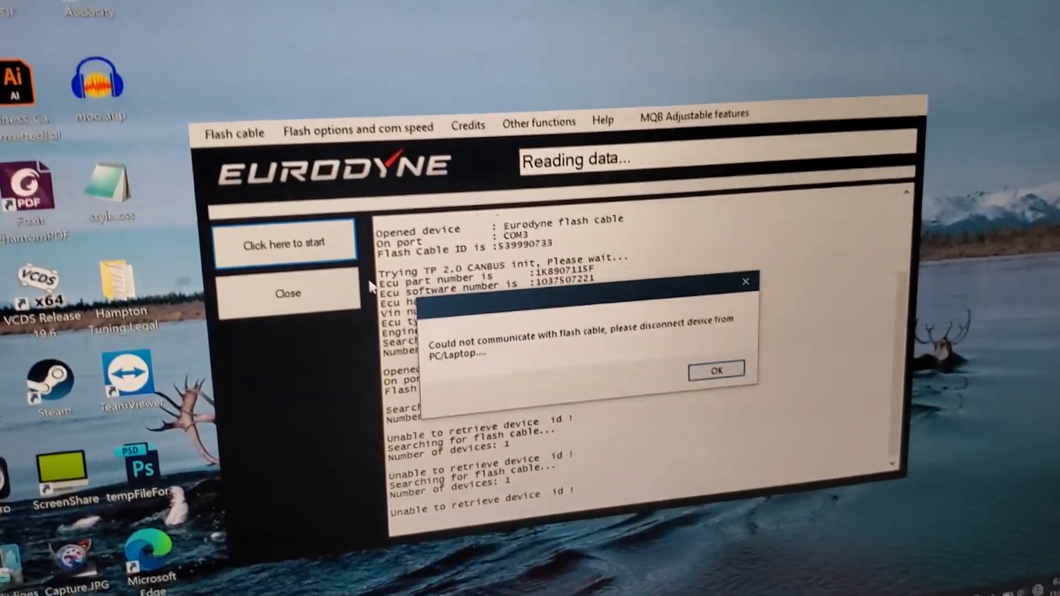
{"action": "left_click", "coordinate": [716, 371]}
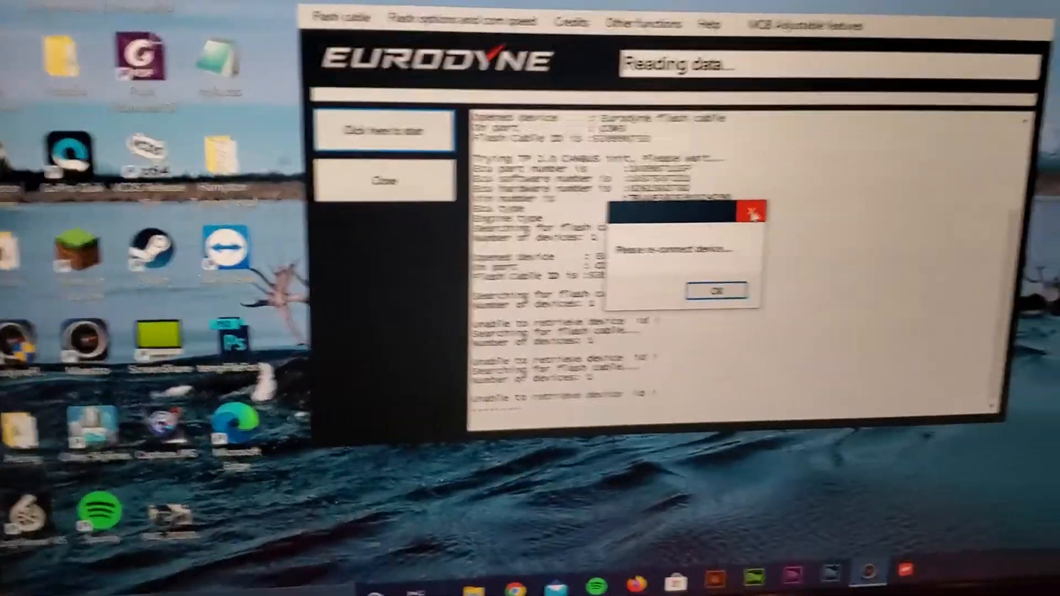
{"action": "left_click", "coordinate": [716, 290]}
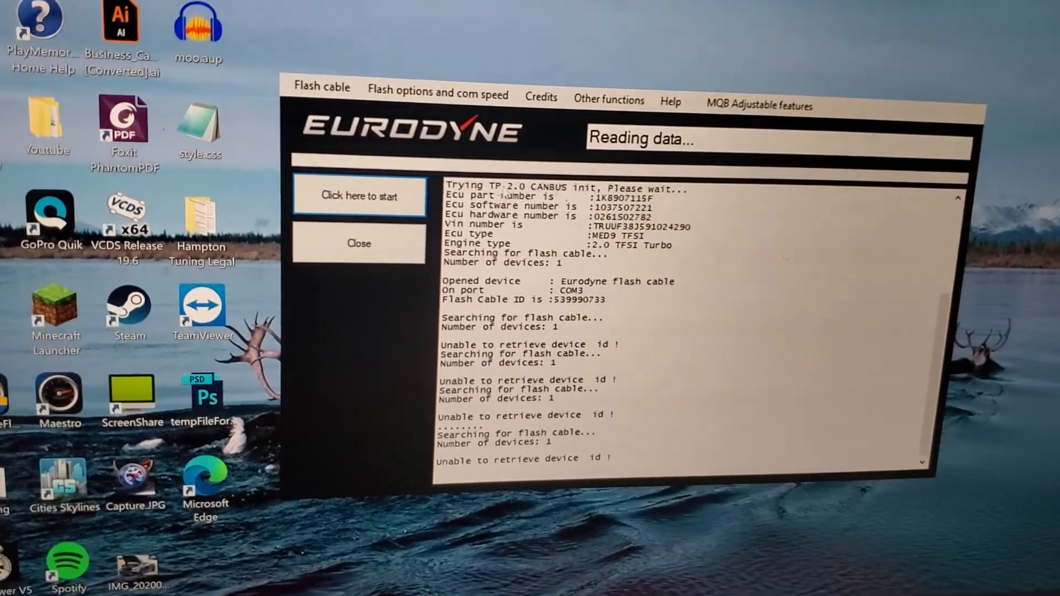